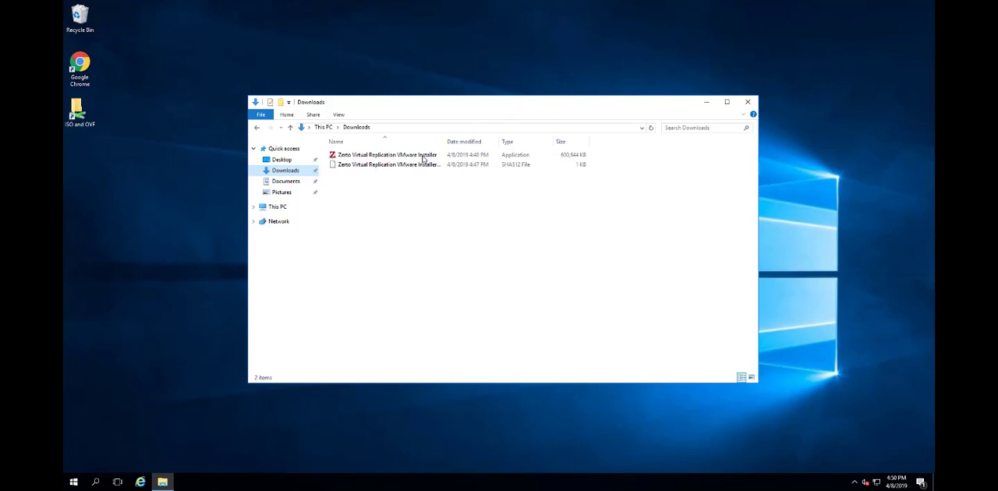
Launch the Zerto Virtual Replication VMware Installer from Downloads and allow it to run past the security warning.
click(386, 154)
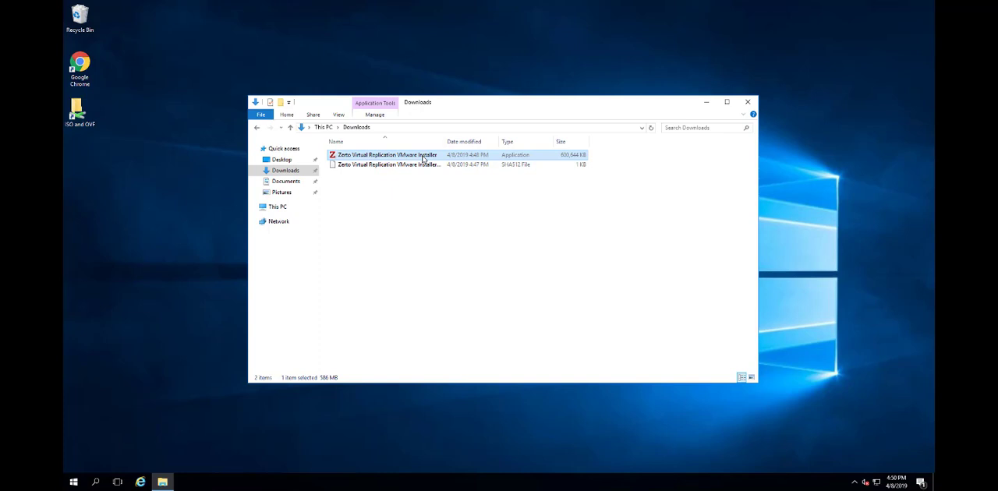
double_click(387, 155)
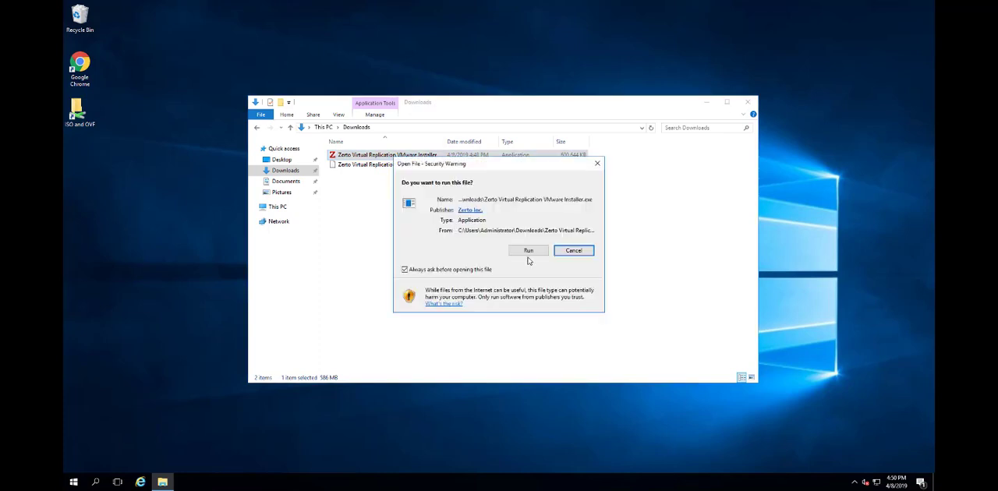
click(574, 250)
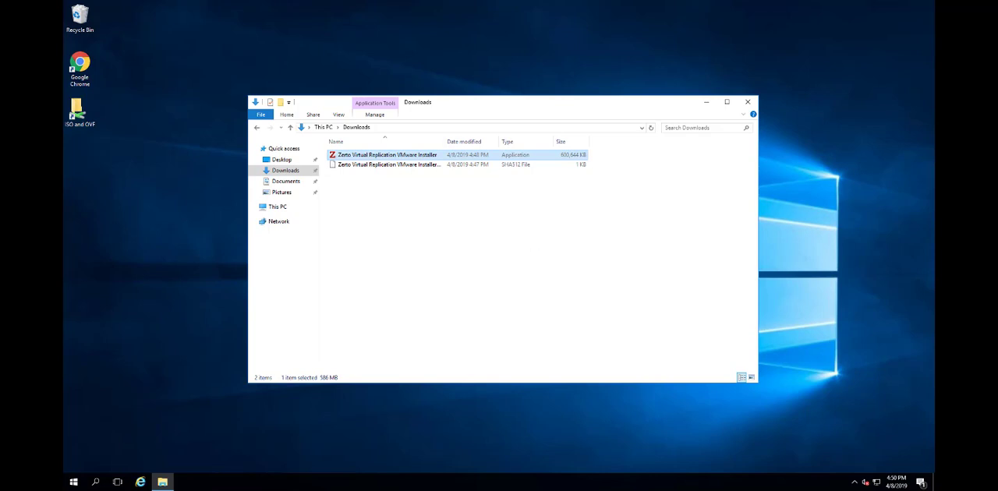
double_click(386, 155)
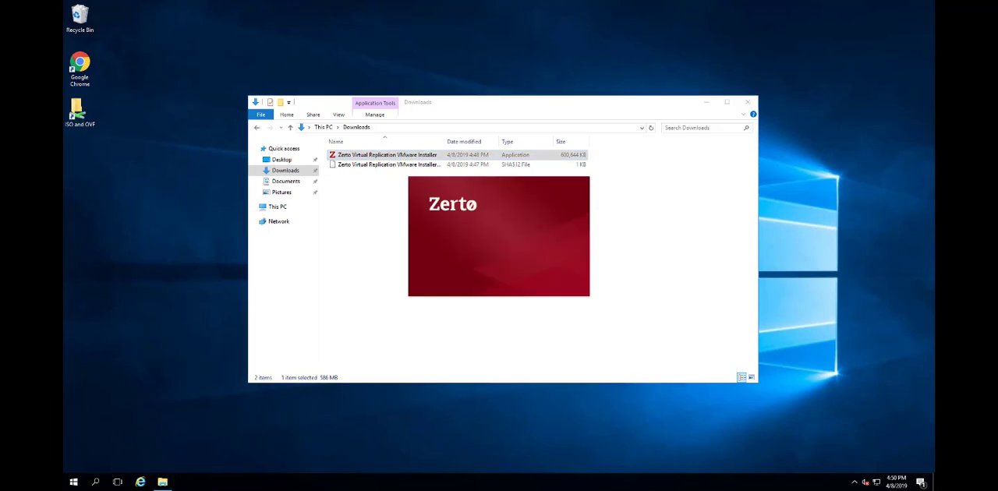
mouse_move(808, 195)
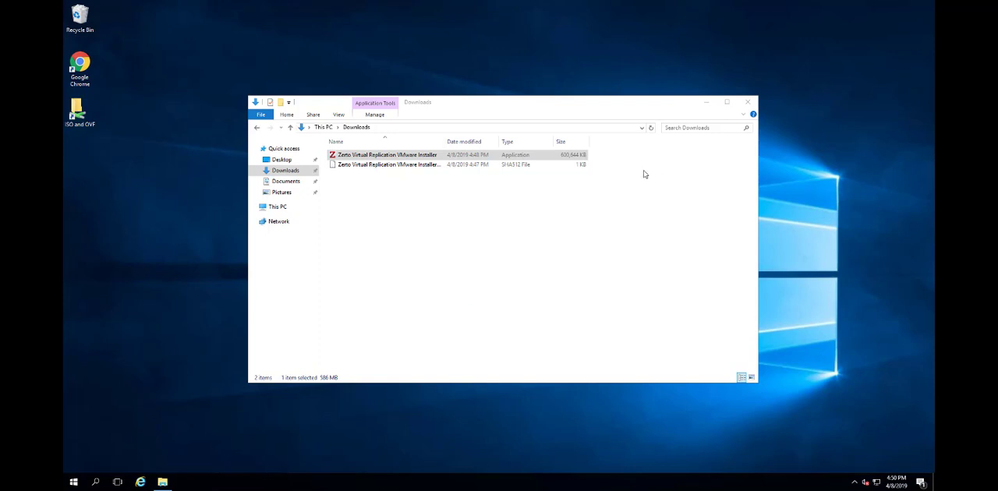
double_click(387, 154)
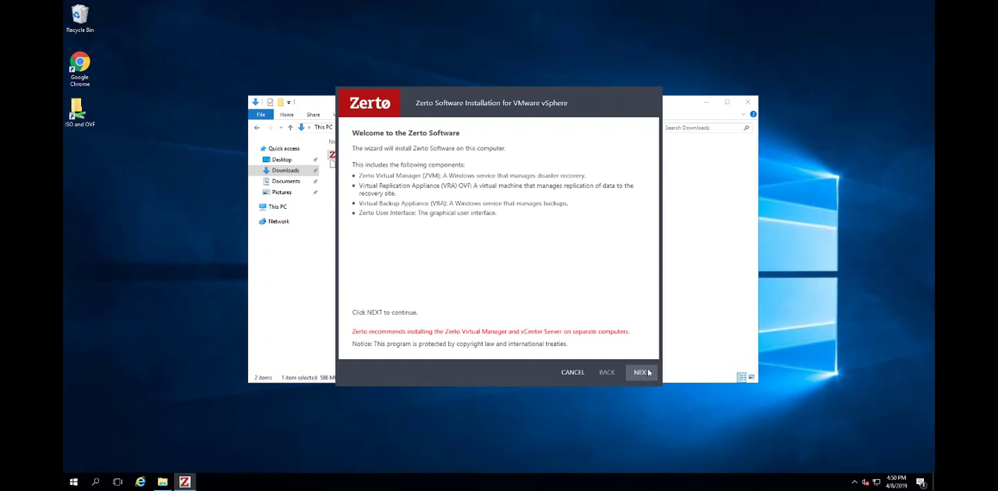
Accept the license agreement and keep the default installation destination.
click(640, 371)
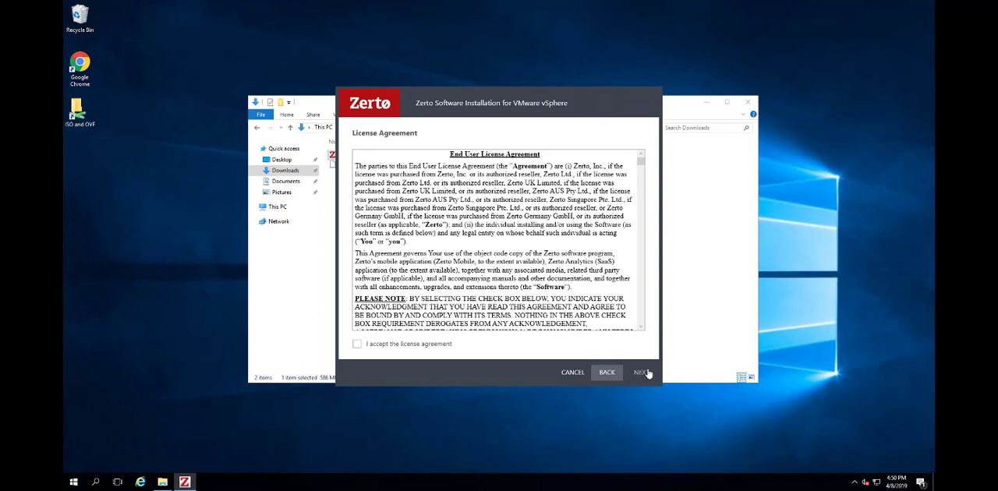
click(357, 343)
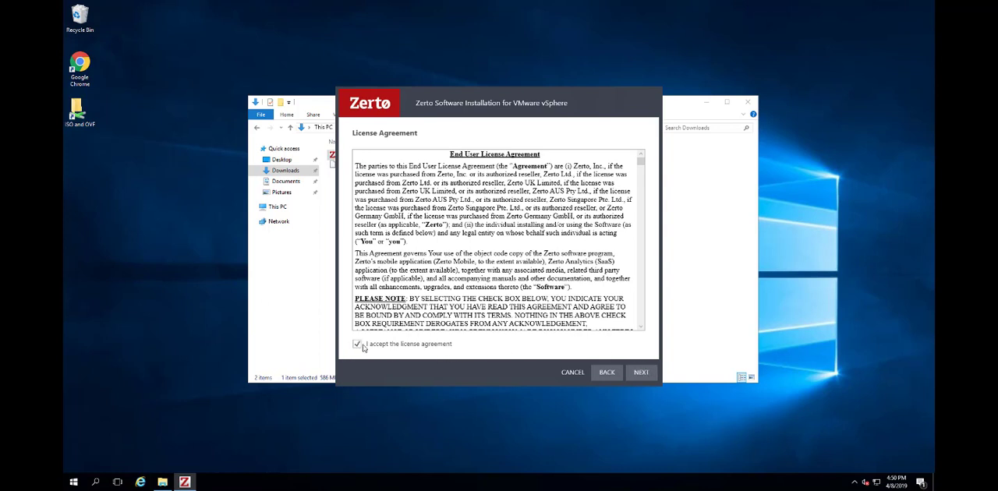
click(639, 371)
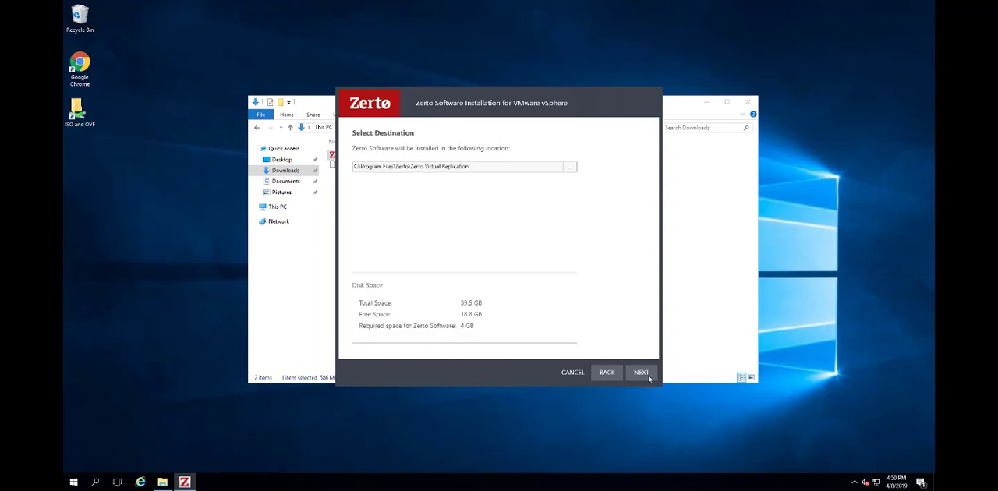
click(639, 371)
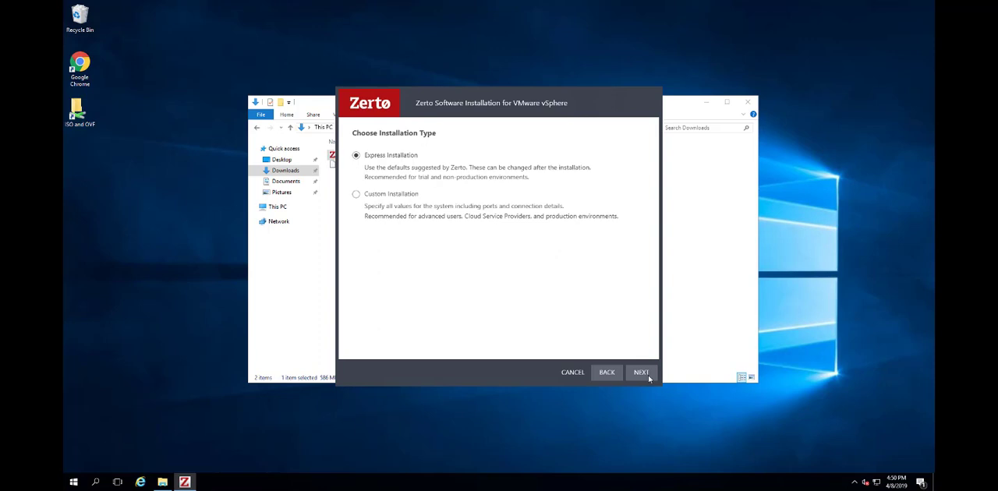
click(639, 372)
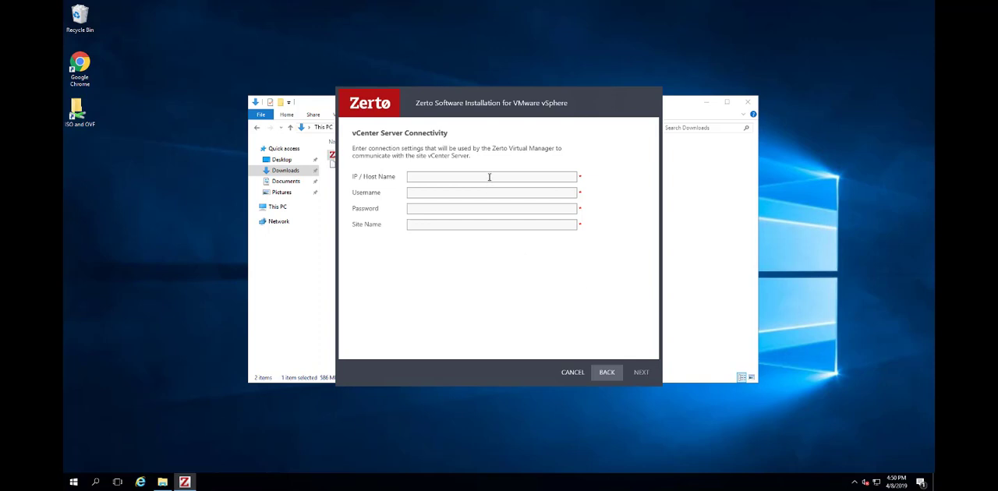
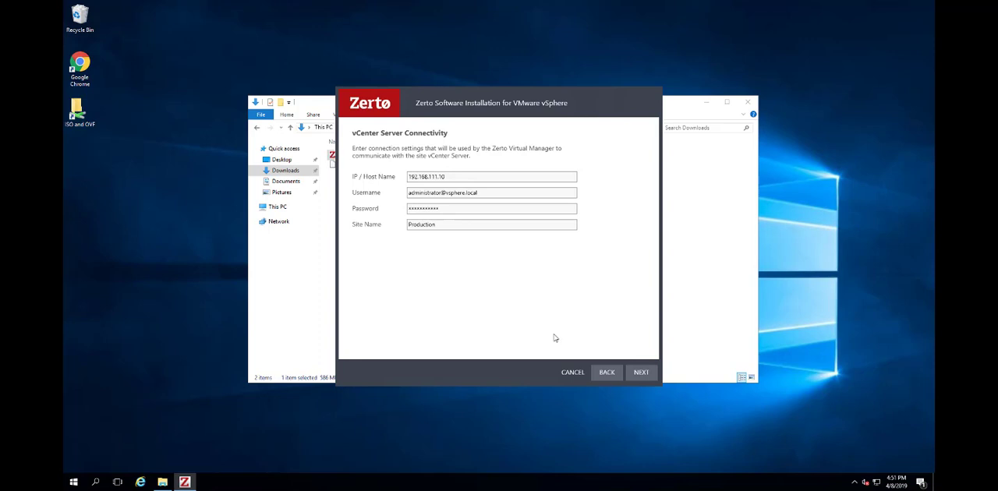
click(641, 371)
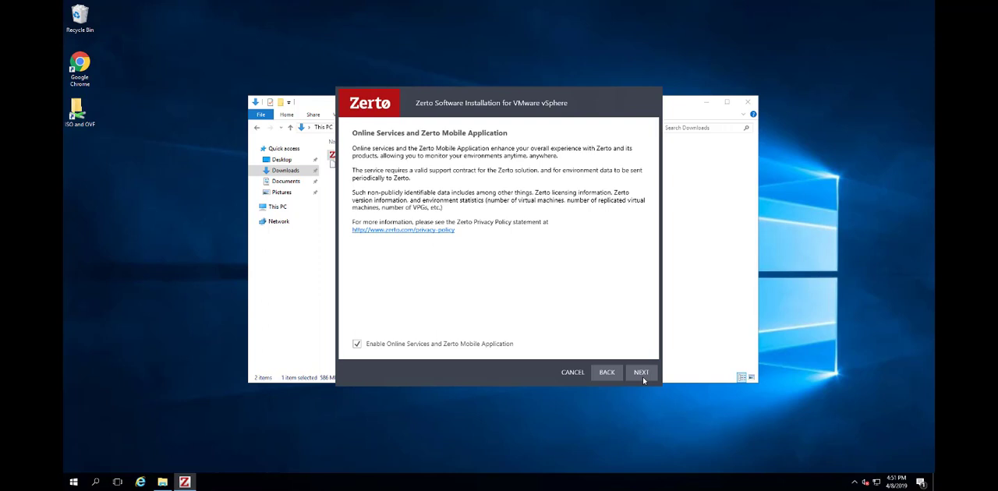
Keep Online Services and Zerto Mobile Application enabled and run the installation once validations show OK.
click(640, 371)
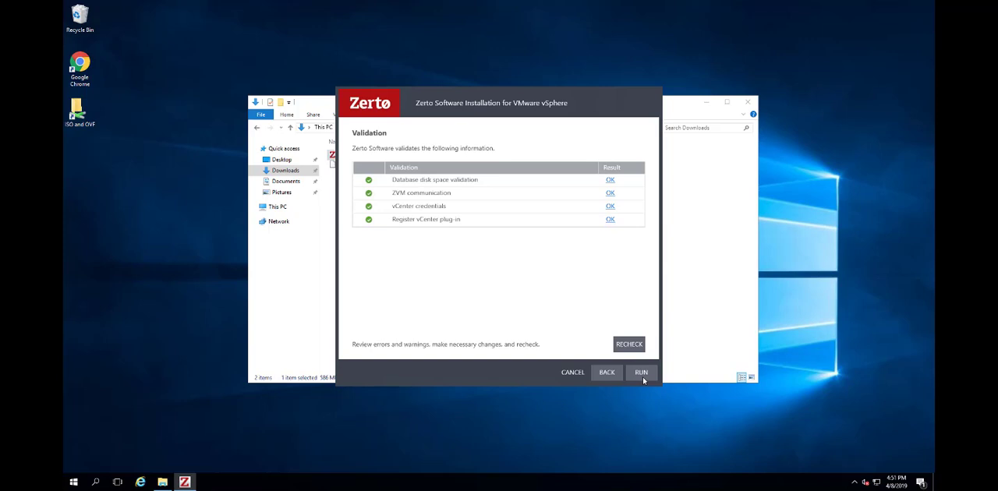
click(640, 371)
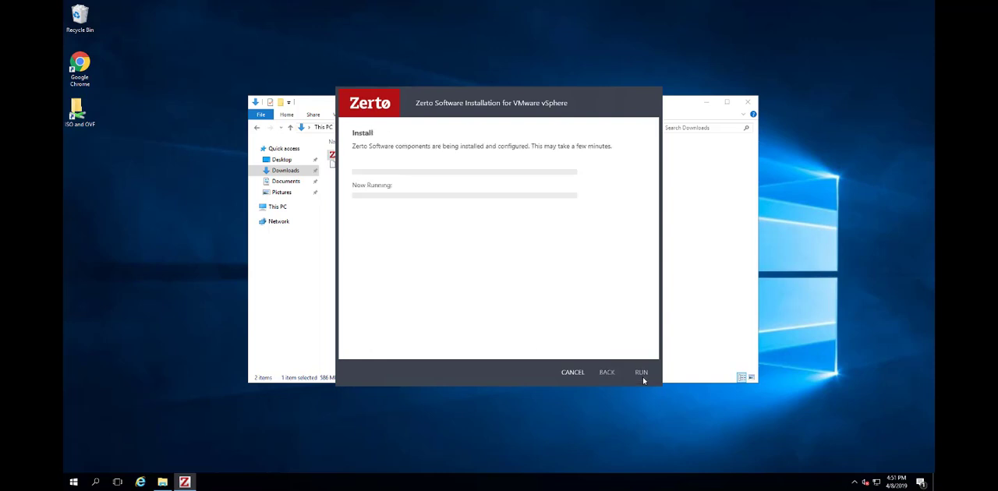